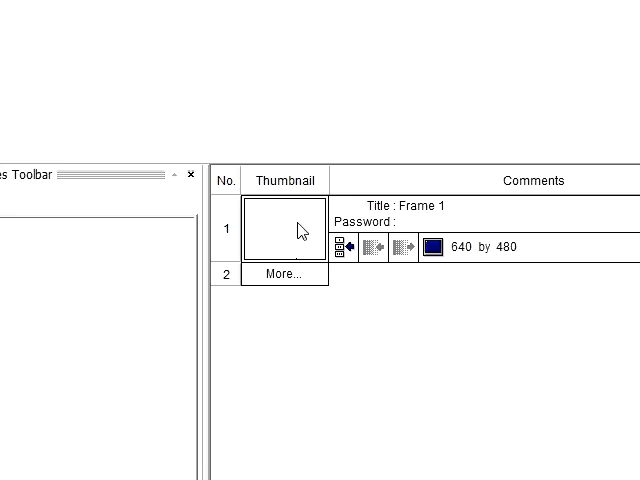
# Step: Open Frame 1 from the storyboard in the frame editor
pyautogui.doubleClick(284, 228)
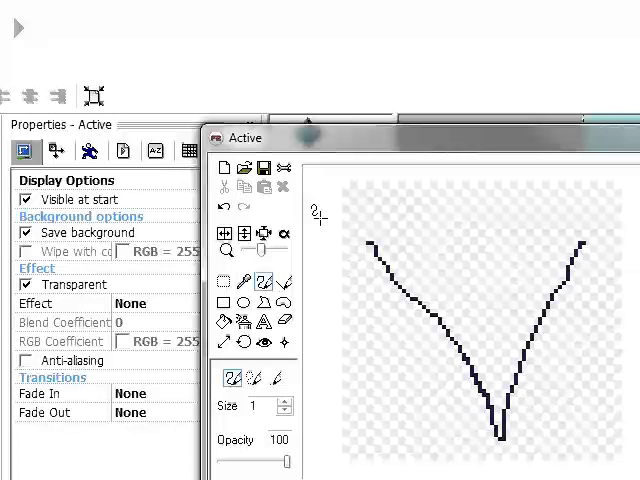
pyautogui.moveTo(224, 168)
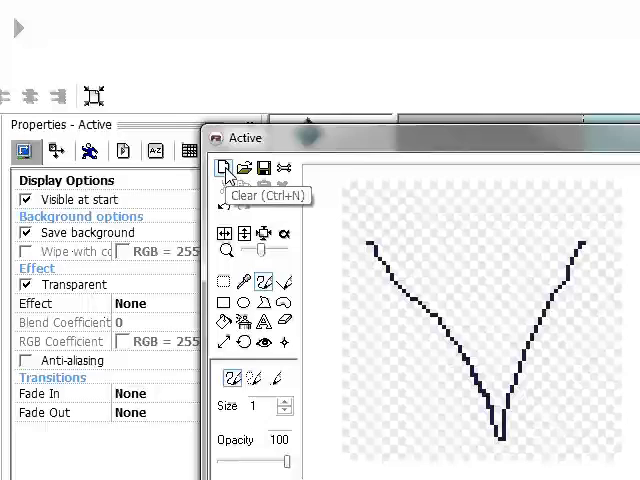
# Step: Clear the default V image and draw a filled purple pig with a dark head detail
pyautogui.click(224, 168)
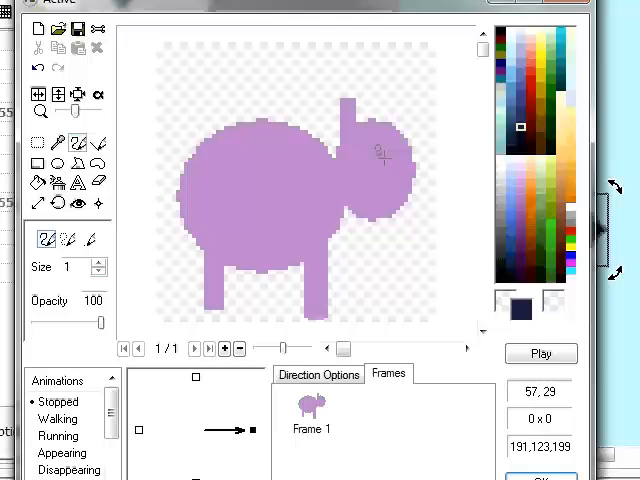
pyautogui.click(384, 164)
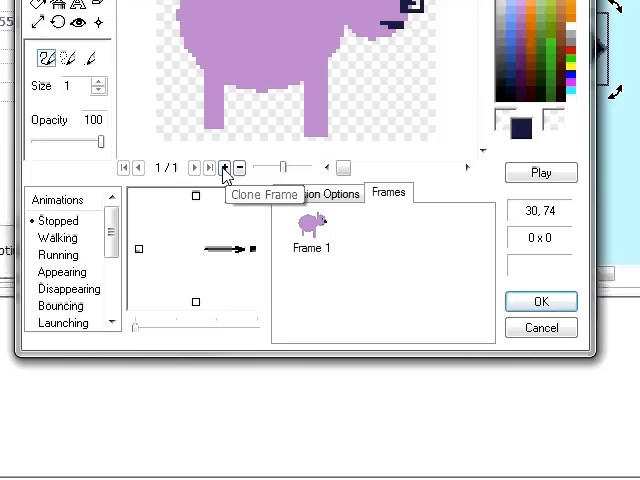
# Step: Clone the pig frame so the Stopped animation has three frames
pyautogui.click(224, 168)
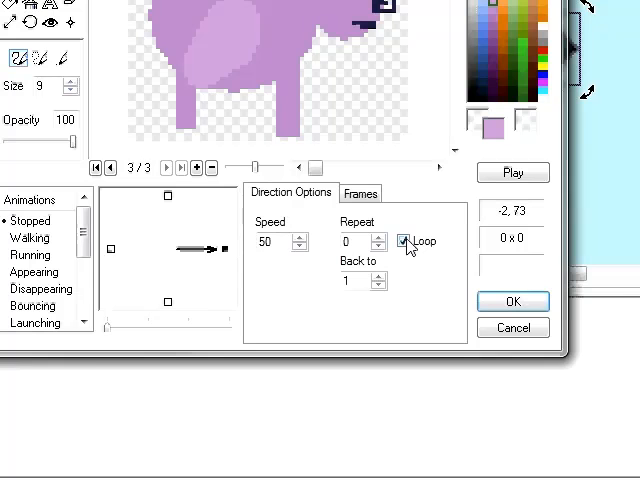
# Step: Enable Loop on the pig's animation and accept the changes, closing the editor
pyautogui.click(512, 172)
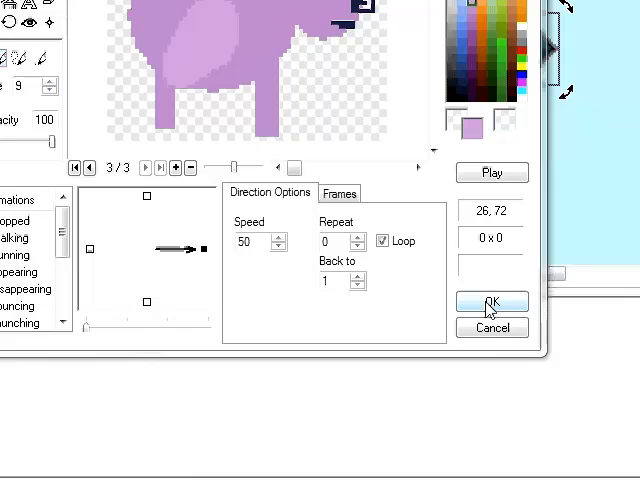
pyautogui.click(492, 304)
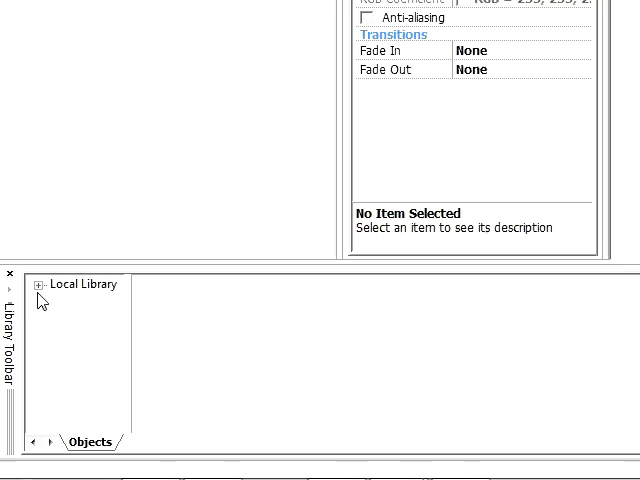
# Step: Expand Local Library and its Games category to reach the brick wall object
pyautogui.click(40, 284)
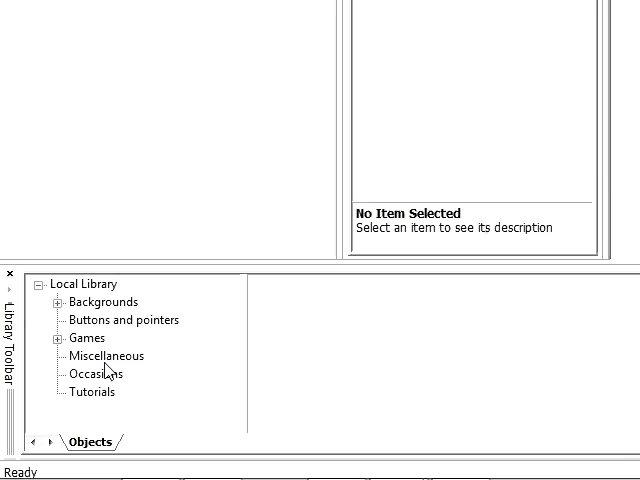
pyautogui.click(56, 338)
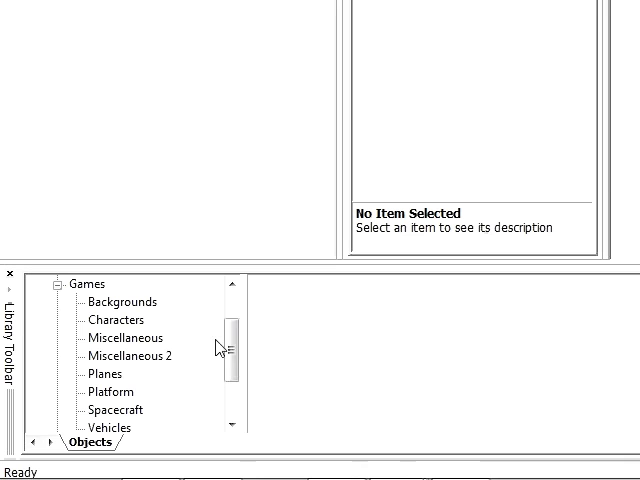
pyautogui.click(108, 392)
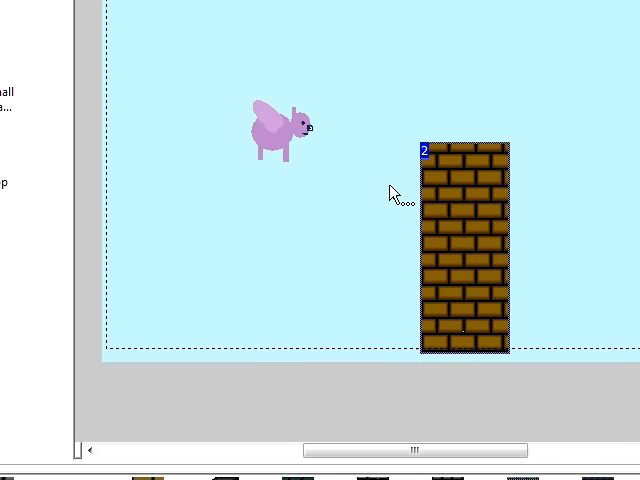
pyautogui.moveTo(470, 208)
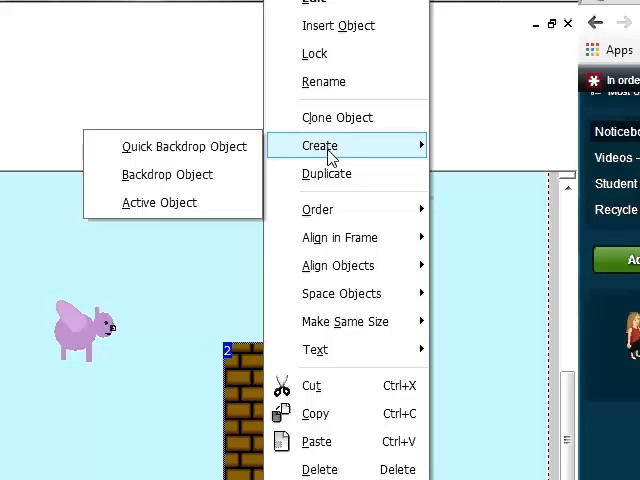
# Step: Create a new active object in the level for the wall
pyautogui.click(184, 146)
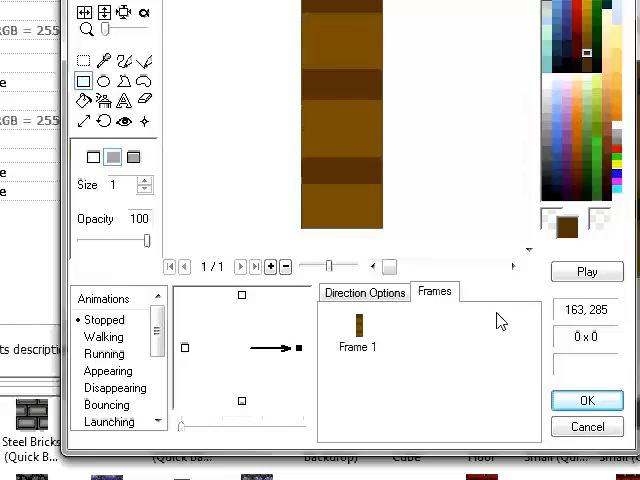
# Step: Finish the brown-striped wall image and bring up the wall object's context menu
pyautogui.rightClick(396, 250)
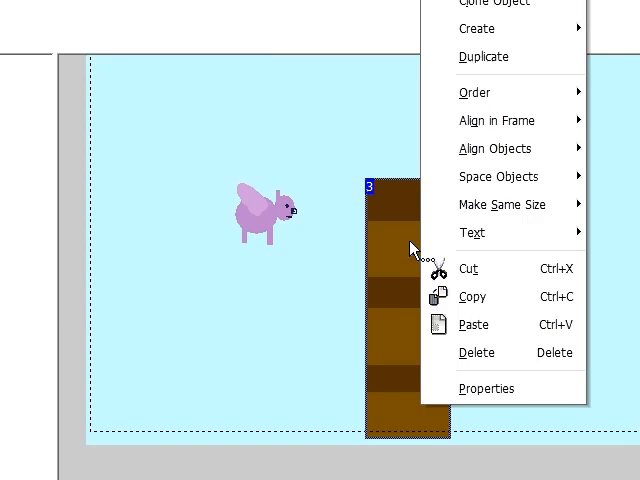
# Step: Rename the striped object Wall and the creature Pig, then drag a Quick Backdrop into the level
pyautogui.click(488, 388)
pyautogui.write('Pig')
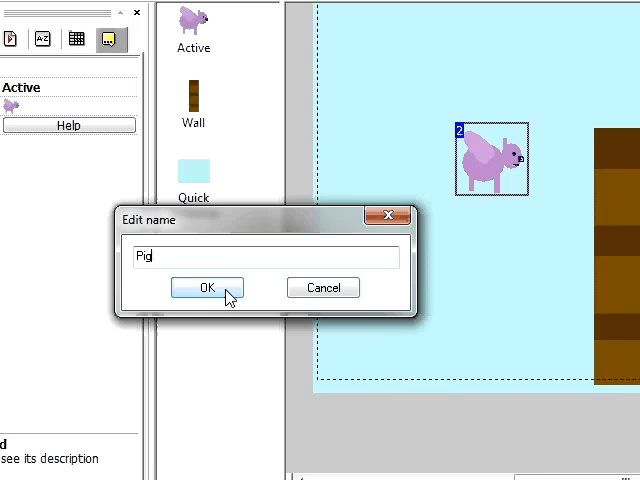
pyautogui.click(206, 288)
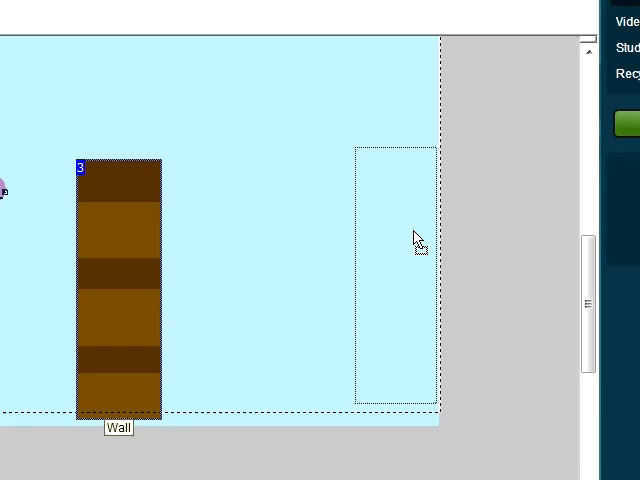
pyautogui.moveTo(116, 290); pyautogui.dragTo(384, 250)
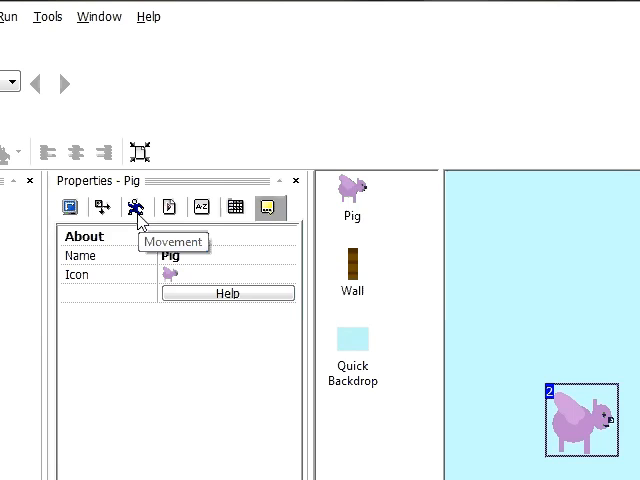
# Step: Set the Pig's movement type to Bouncing Ball in its Movement properties
pyautogui.click(136, 208)
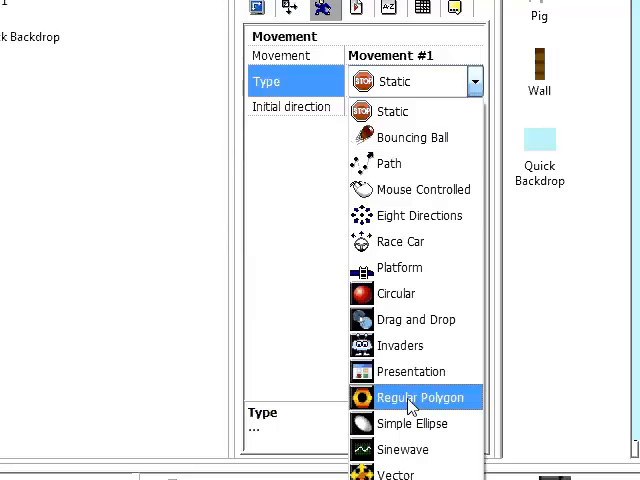
pyautogui.moveTo(428, 268)
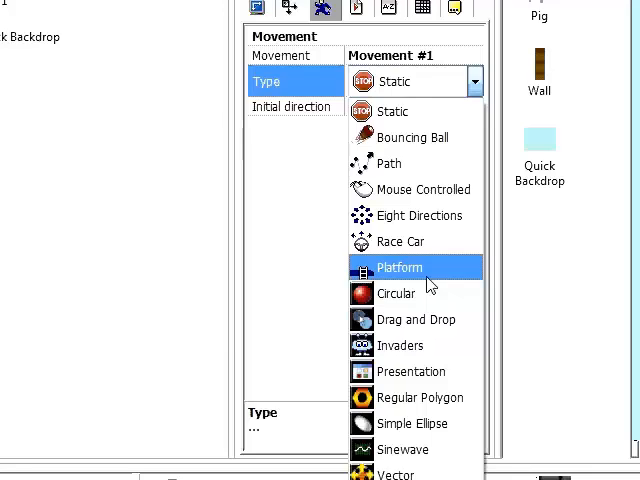
pyautogui.click(410, 136)
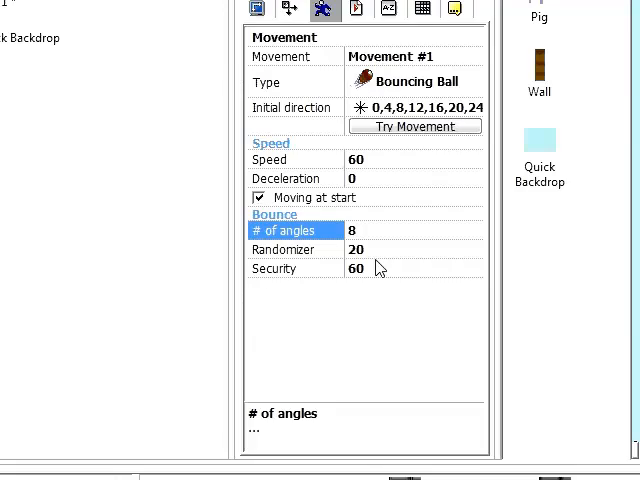
# Step: Restrict the Pig's initial directions to only up and down (8 and 24)
pyautogui.click(412, 108)
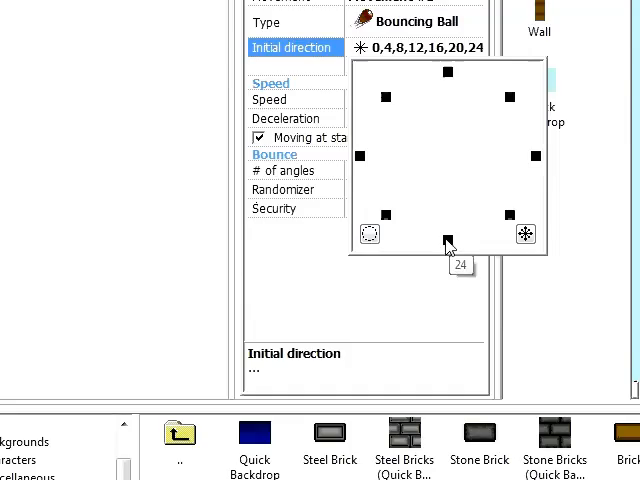
pyautogui.click(448, 240)
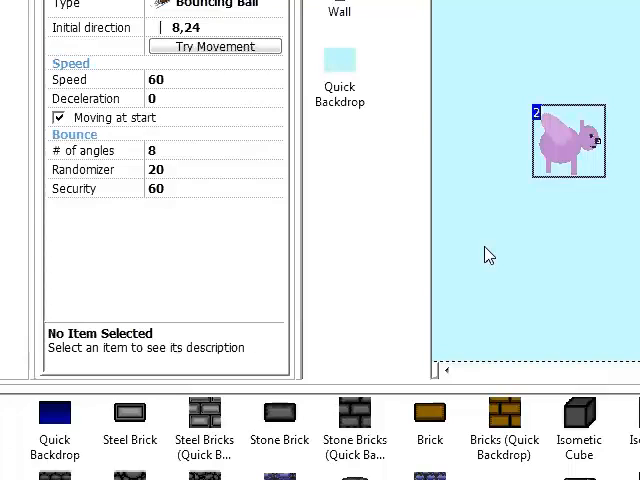